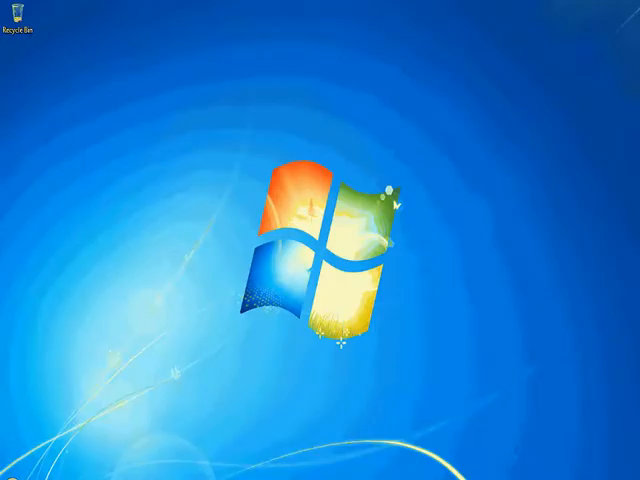
# Check Device Manager's Ports list: the Prolific USB-to-Serial adapter uses COM4
pyautogui.click(10, 470)
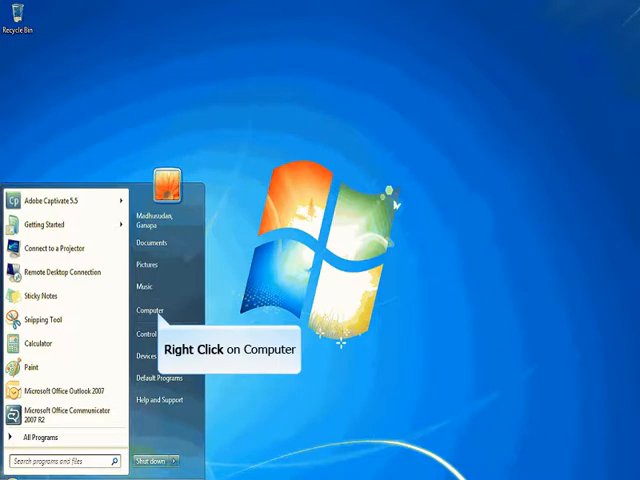
pyautogui.rightClick(149, 310)
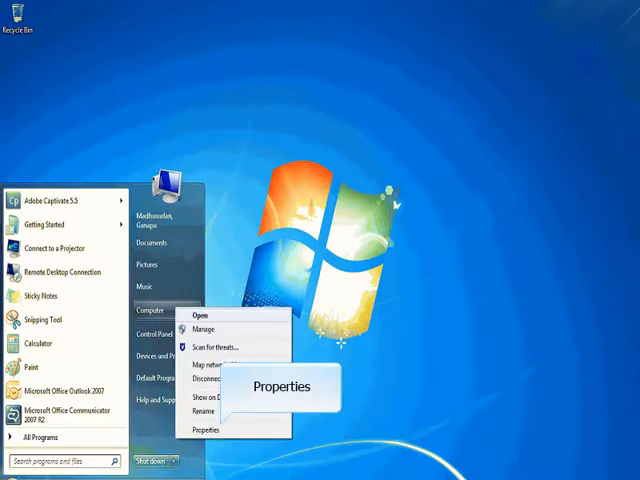
pyautogui.click(205, 428)
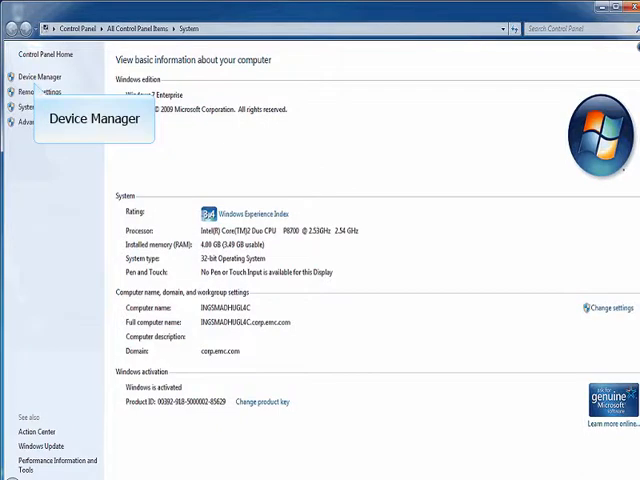
pyautogui.click(42, 76)
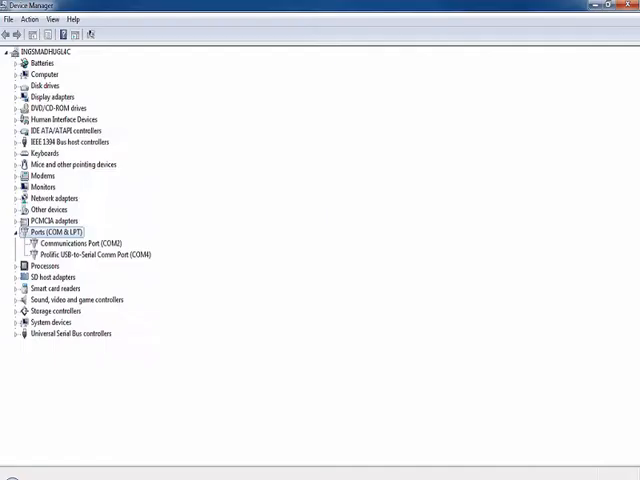
pyautogui.moveTo(78, 243)
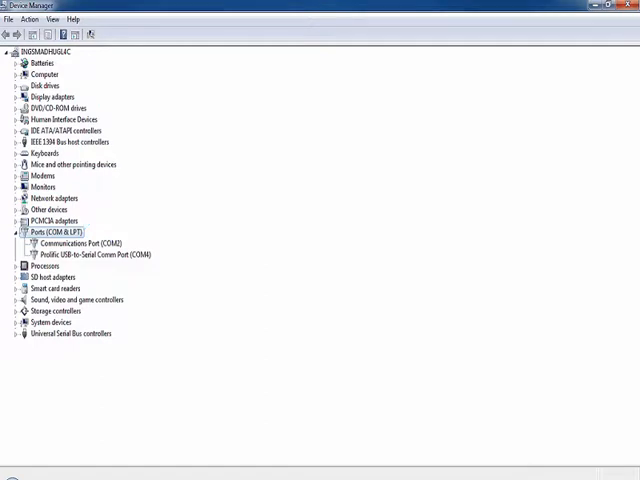
pyautogui.click(95, 254)
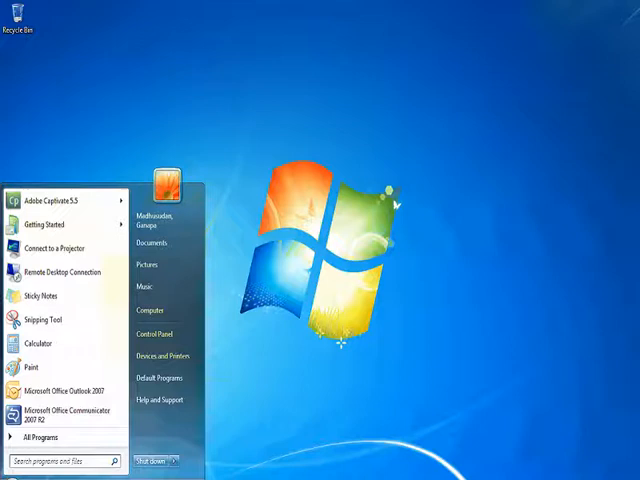
pyautogui.moveTo(150, 333)
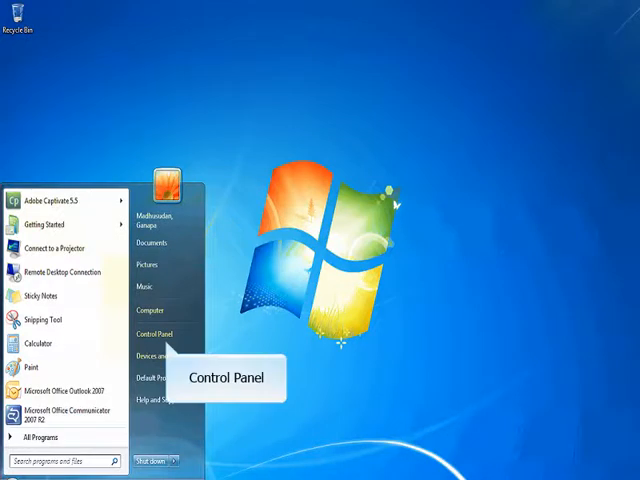
# Manually add a 'Communications cable between two computers' modem on COM4 in Phone and Modem
pyautogui.click(150, 333)
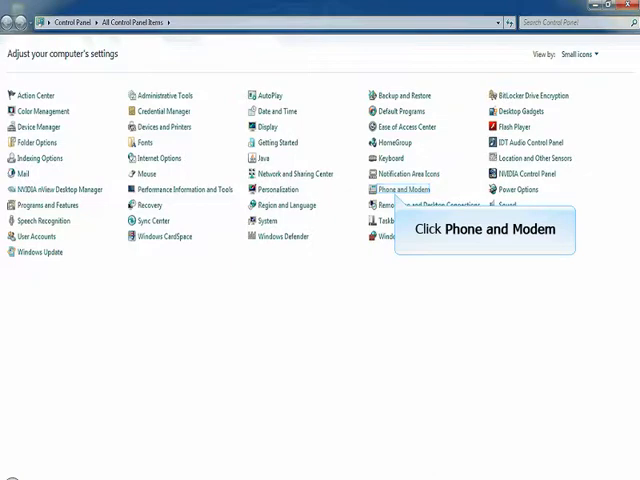
pyautogui.click(401, 189)
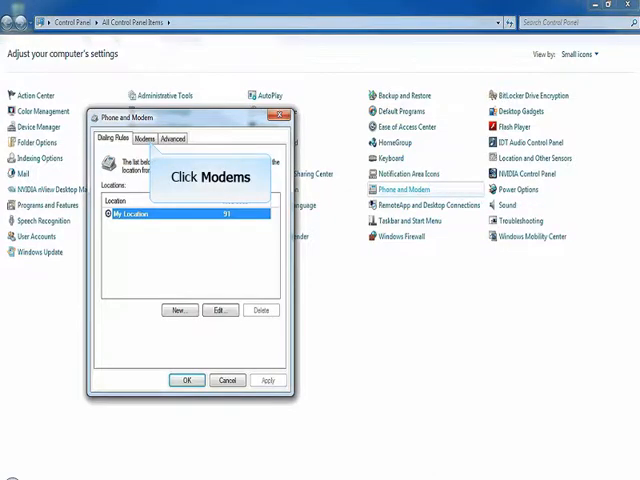
pyautogui.click(144, 138)
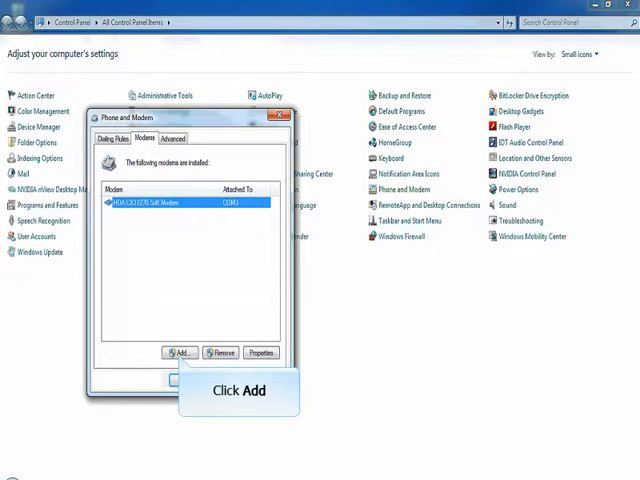
pyautogui.click(181, 352)
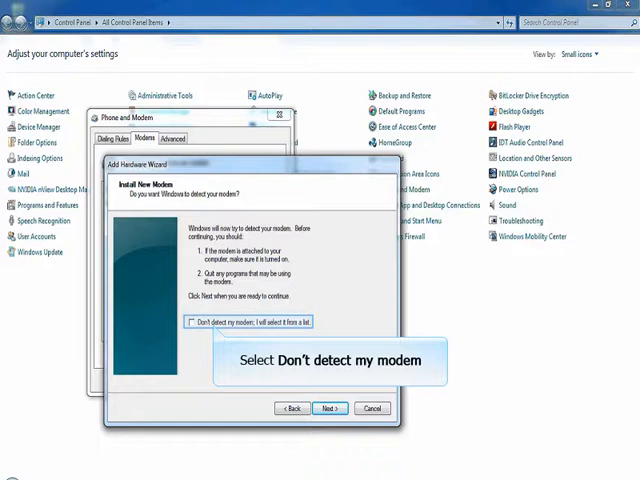
pyautogui.click(190, 322)
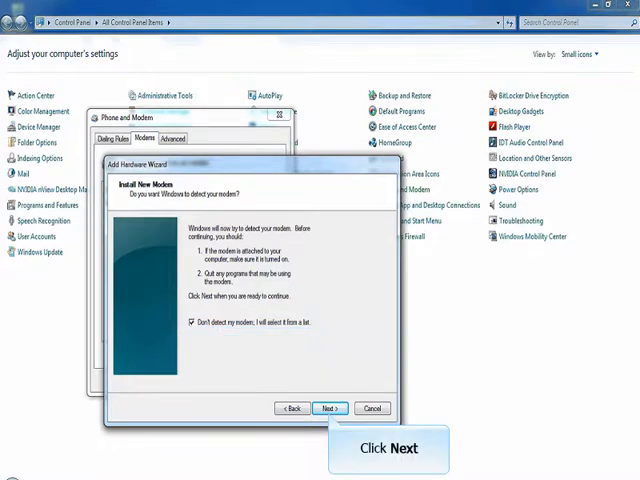
pyautogui.click(331, 408)
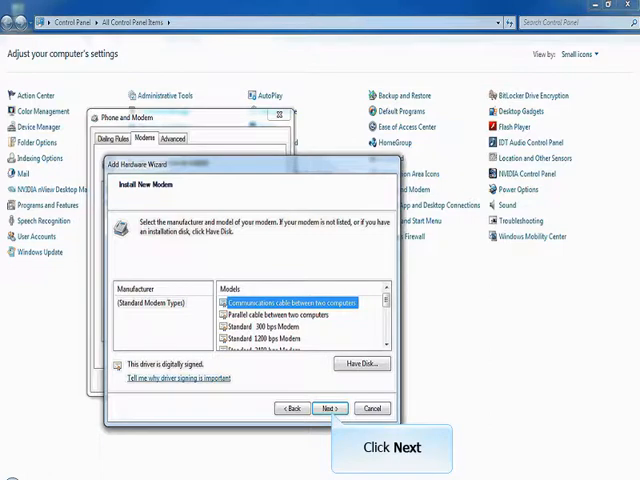
pyautogui.click(331, 407)
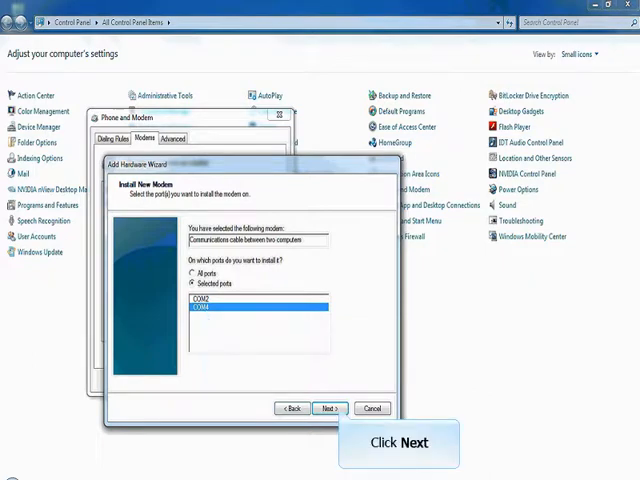
pyautogui.click(331, 407)
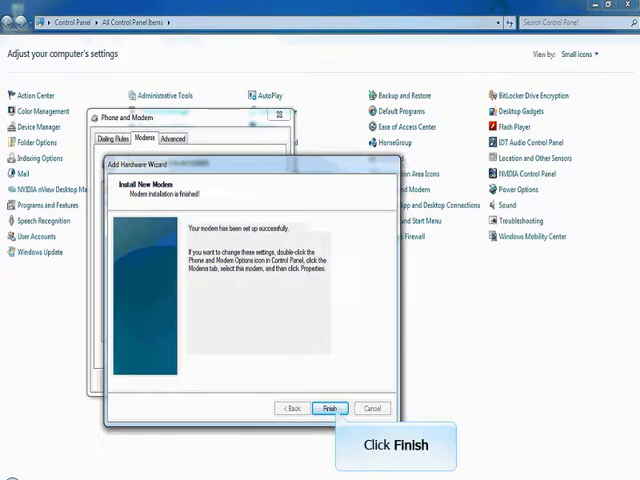
pyautogui.click(330, 408)
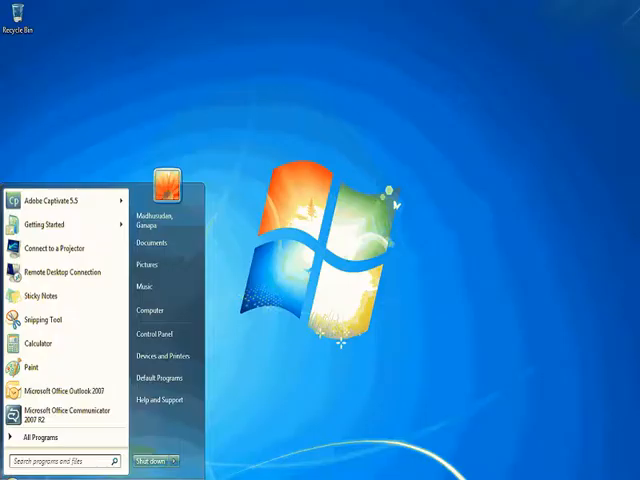
pyautogui.moveTo(150, 333)
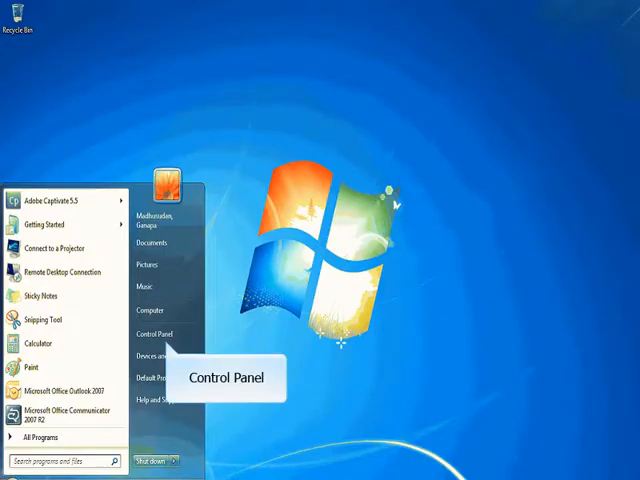
# Set up a dial-up connection to 1234 as clariion, remembering the password, and skip dialing
pyautogui.click(150, 333)
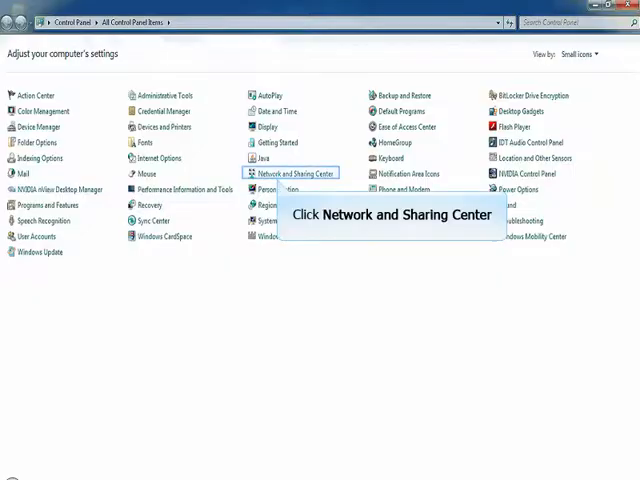
pyautogui.click(293, 173)
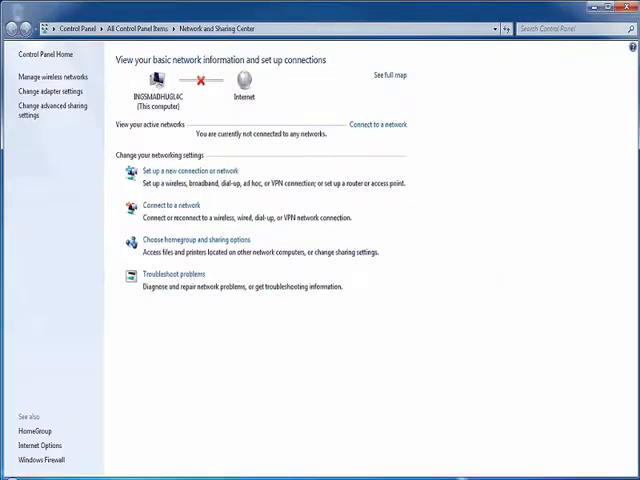
pyautogui.moveTo(193, 170)
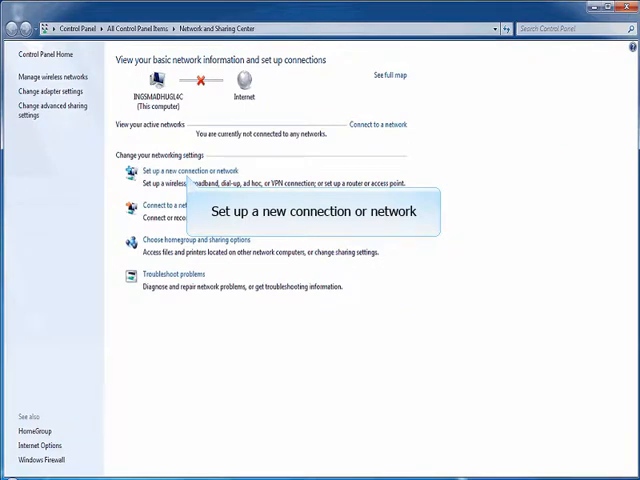
pyautogui.click(192, 170)
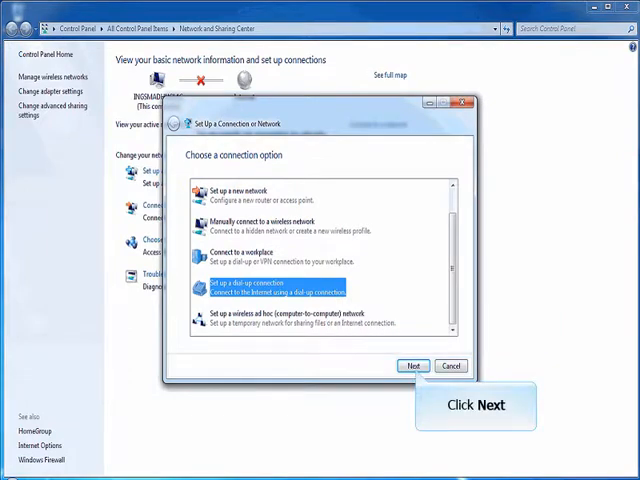
pyautogui.click(410, 365)
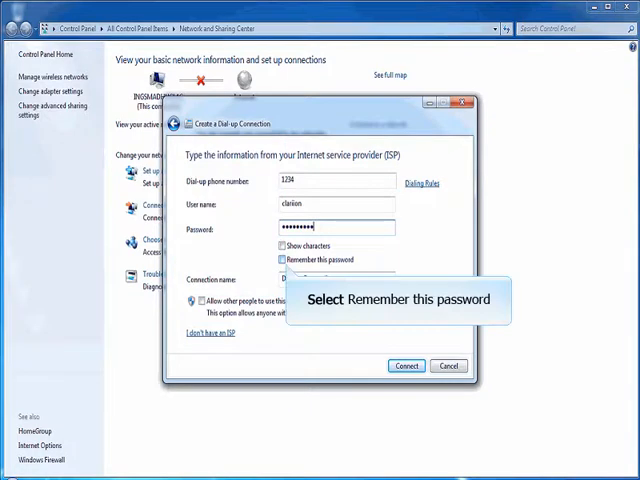
pyautogui.click(282, 260)
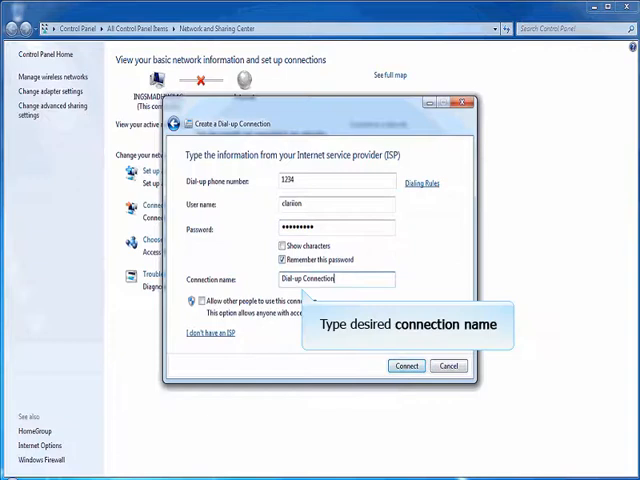
pyautogui.moveTo(404, 366)
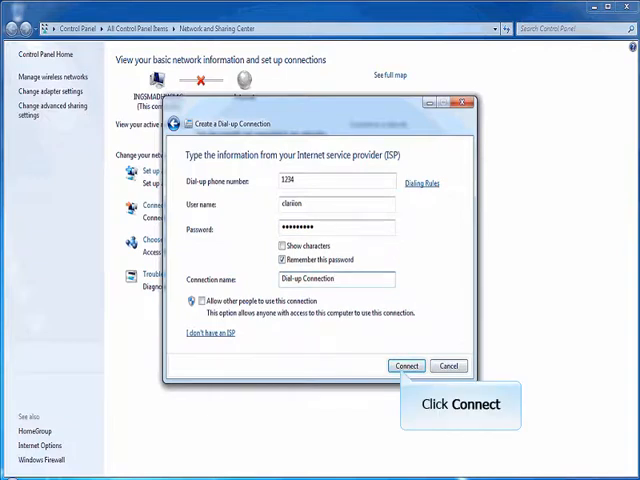
pyautogui.click(409, 365)
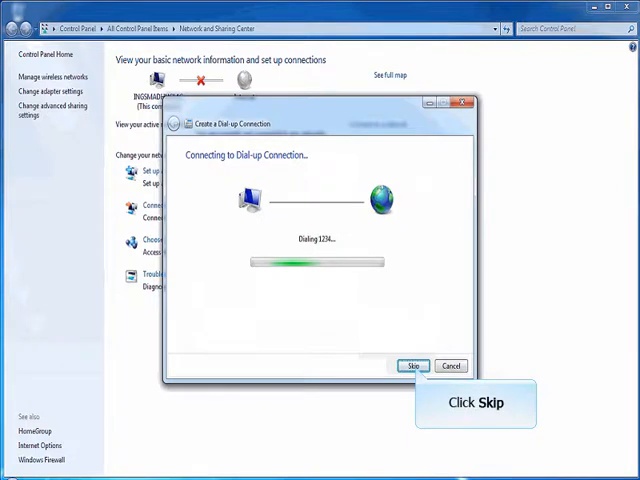
pyautogui.click(415, 366)
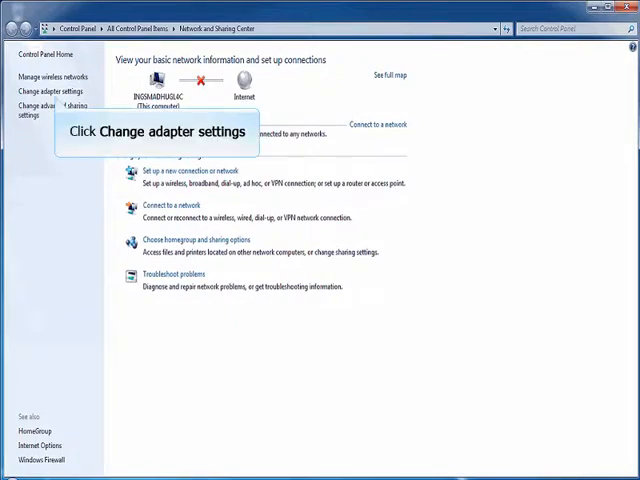
# Configure the Dial-up Connection's cable device for 115200 speed with hardware flow control
pyautogui.click(47, 90)
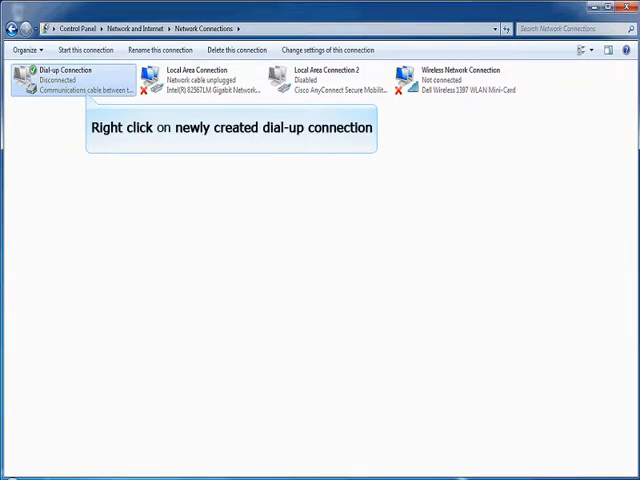
pyautogui.rightClick(70, 78)
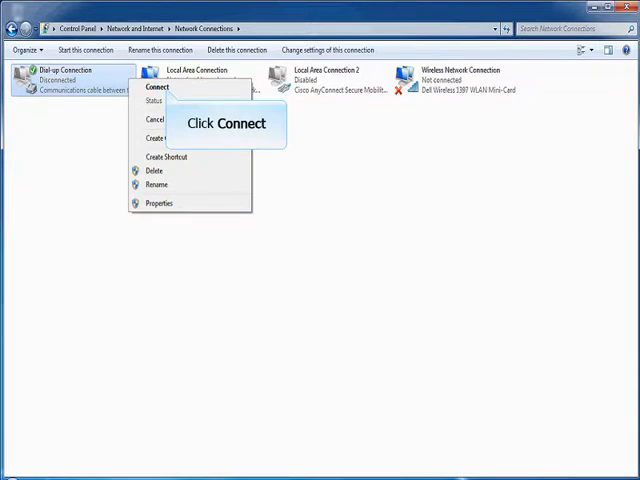
pyautogui.click(161, 95)
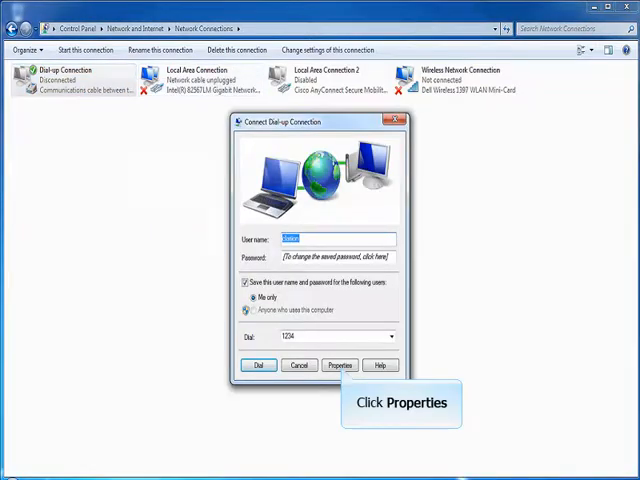
pyautogui.click(339, 365)
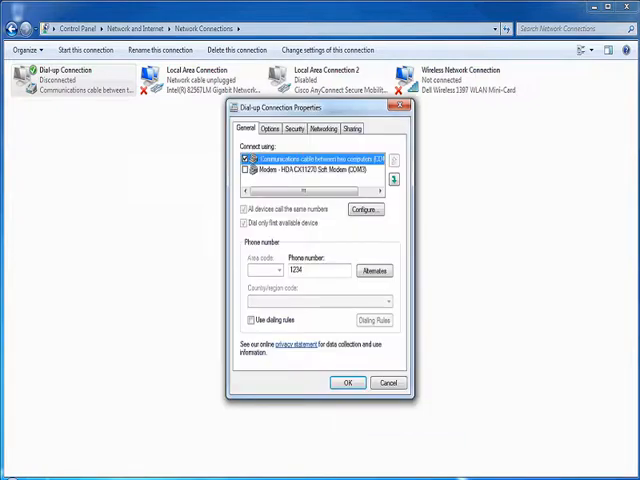
pyautogui.moveTo(364, 209)
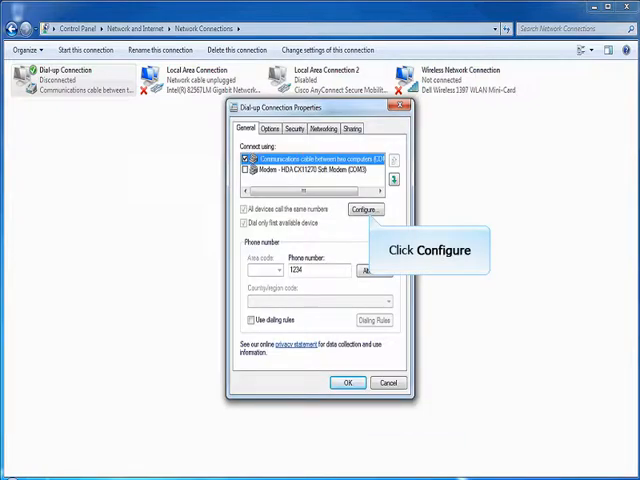
pyautogui.click(365, 209)
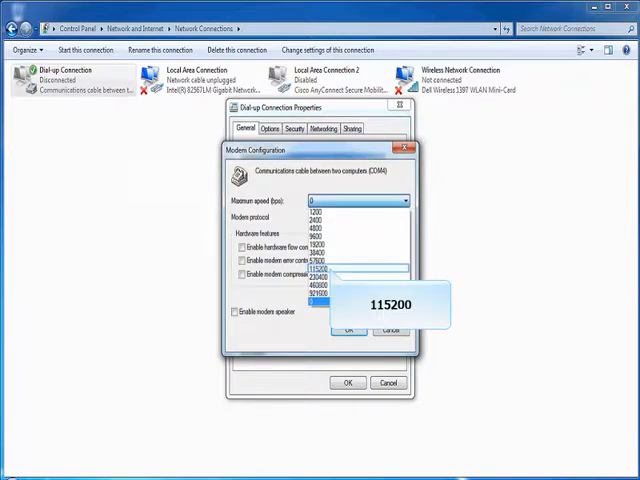
pyautogui.click(327, 268)
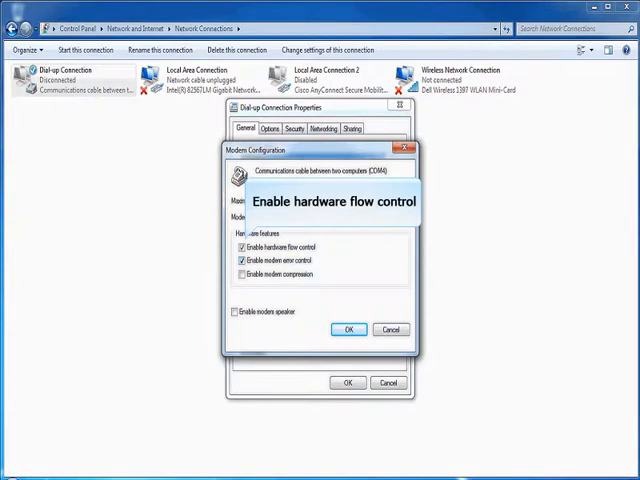
pyautogui.moveTo(242, 261)
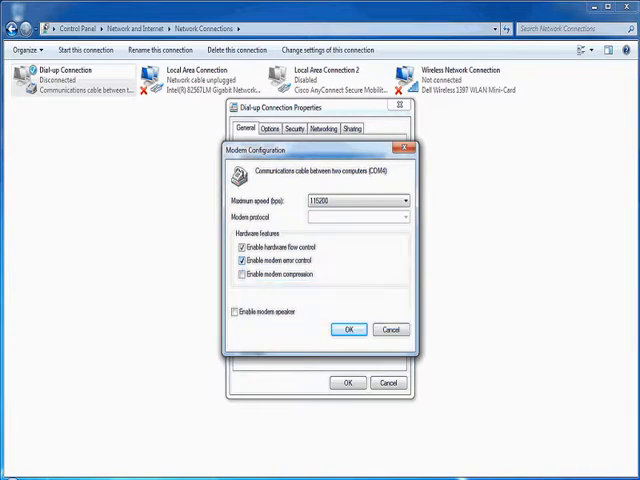
pyautogui.moveTo(348, 329)
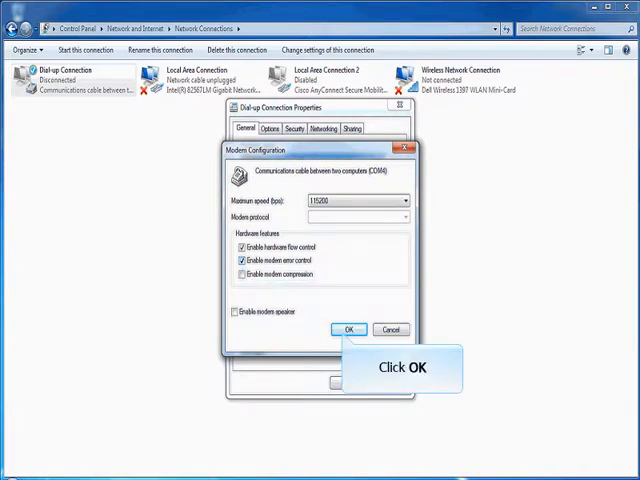
pyautogui.click(348, 329)
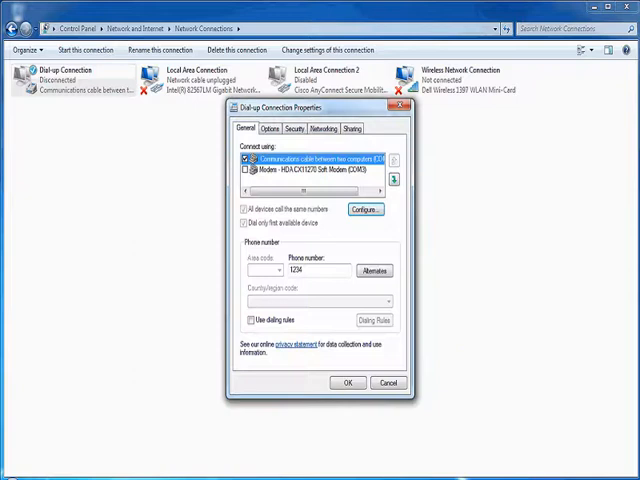
pyautogui.moveTo(267, 128)
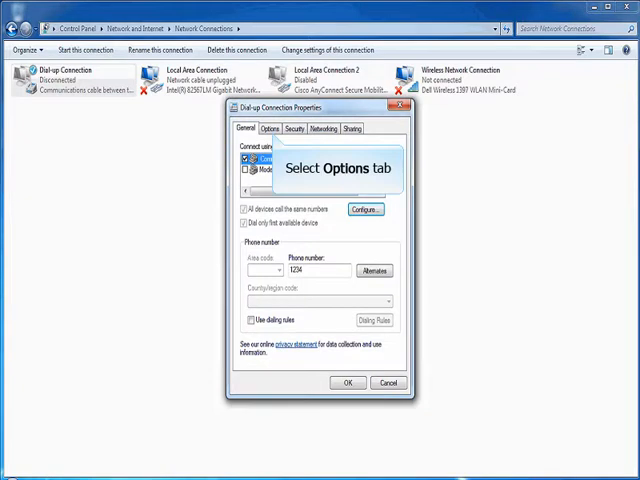
# Review and accept the dial-up connection's PPP settings on the Options tab
pyautogui.click(269, 128)
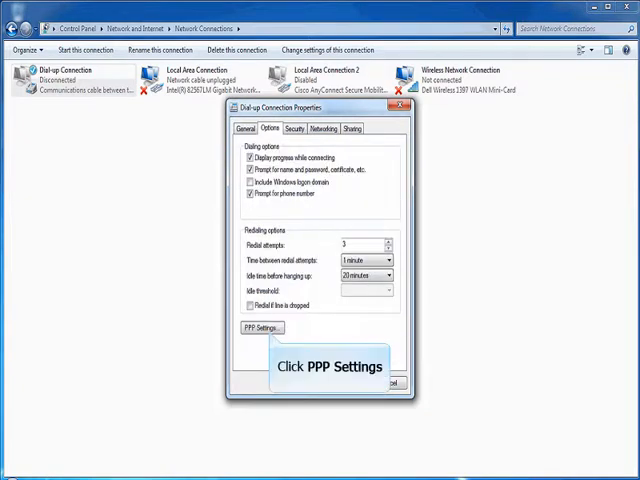
pyautogui.click(261, 327)
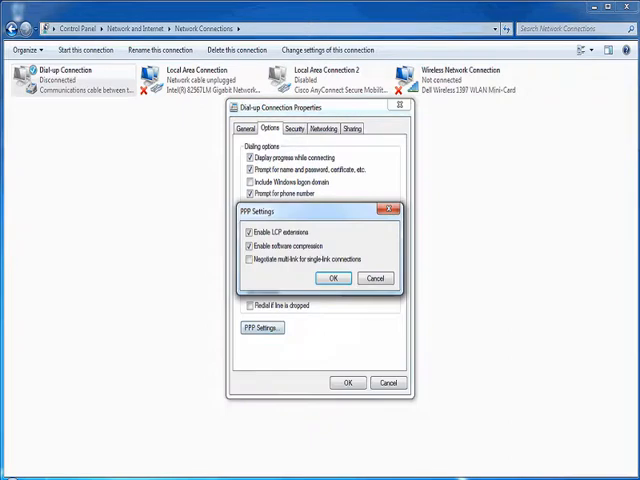
pyautogui.moveTo(280, 231)
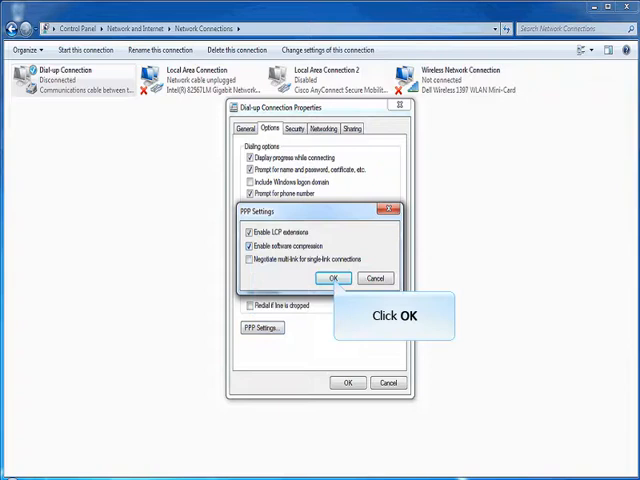
pyautogui.click(334, 278)
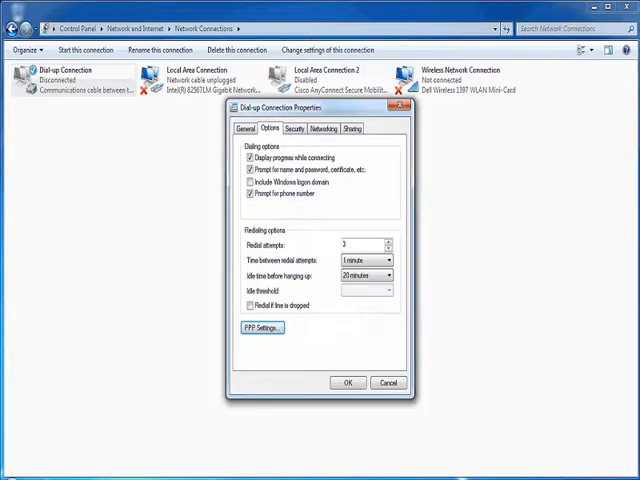
pyautogui.moveTo(292, 128)
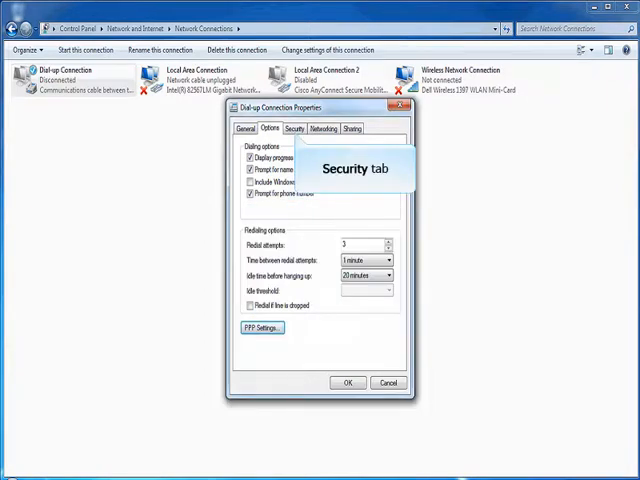
# Move through the Security tab to the Networking tab's protocol list
pyautogui.click(291, 128)
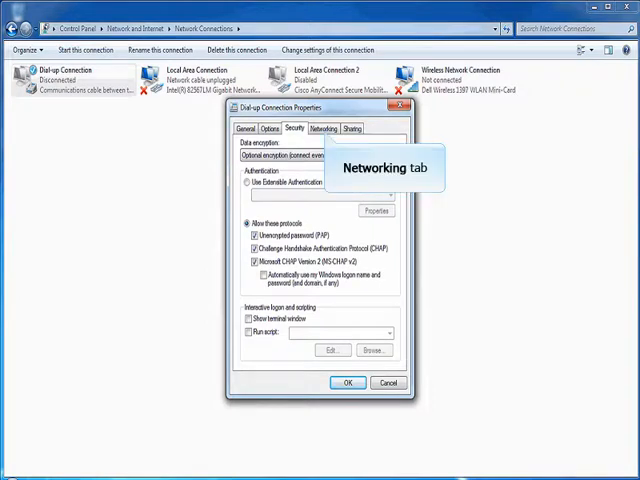
pyautogui.click(323, 128)
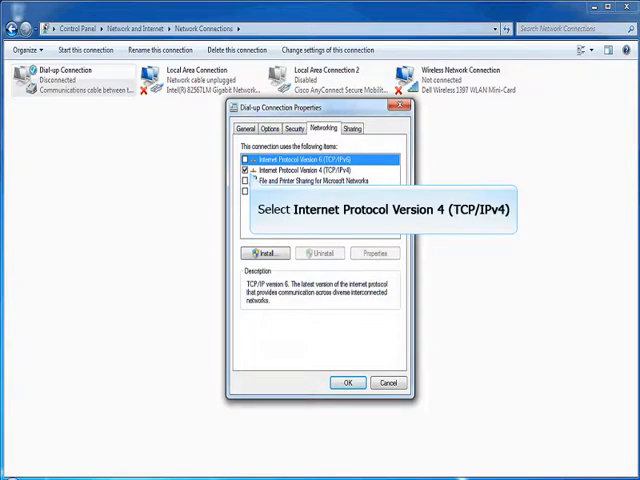
# Confirm TCP/IPv4 advanced settings with 'Use default gateway on remote network' left checked
pyautogui.click(300, 171)
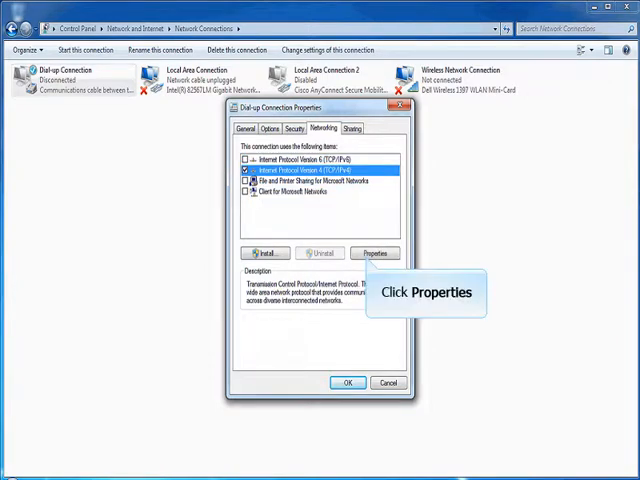
pyautogui.click(373, 253)
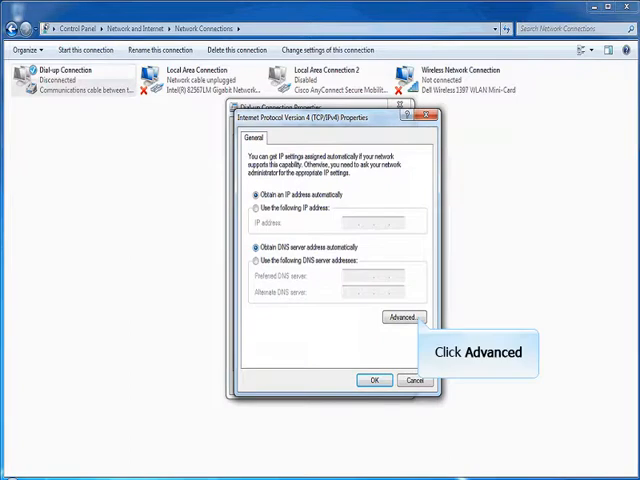
pyautogui.click(402, 317)
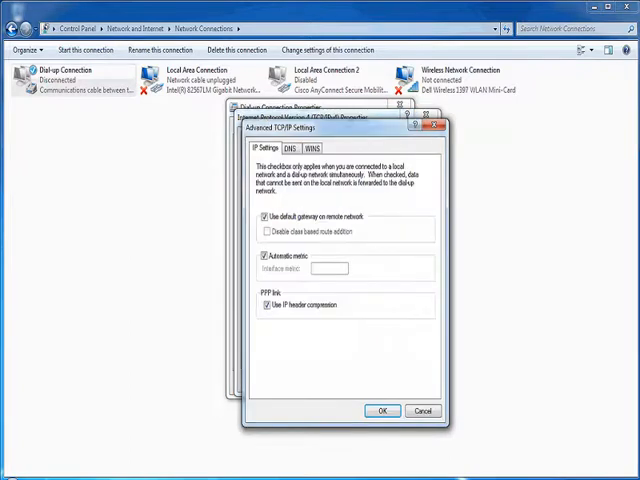
pyautogui.moveTo(267, 216)
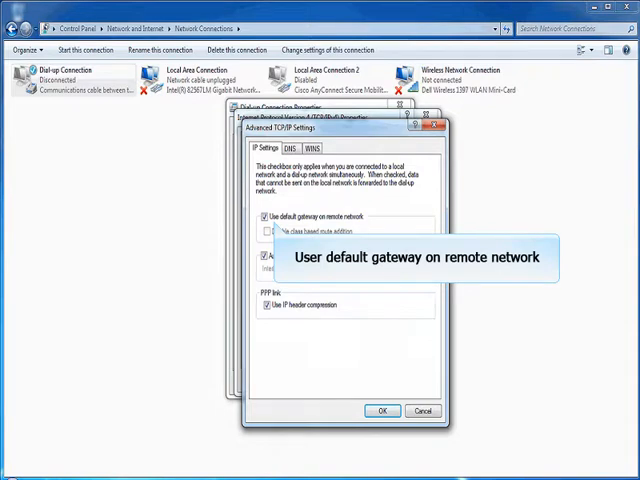
pyautogui.moveTo(382, 410)
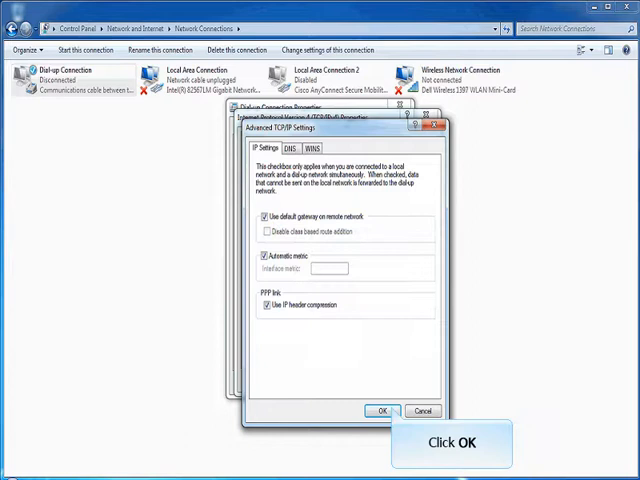
pyautogui.click(381, 410)
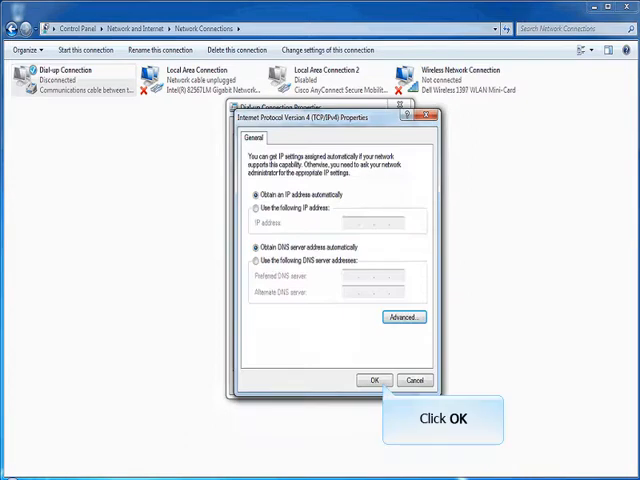
pyautogui.click(377, 379)
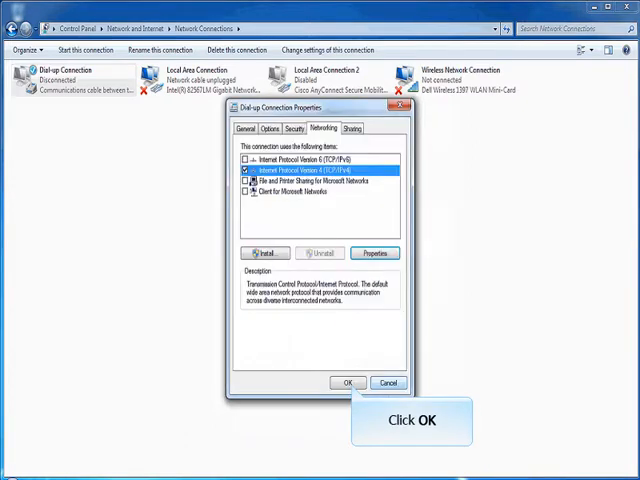
# Save the Dial-up Connection properties and dial the PPP connection
pyautogui.click(347, 382)
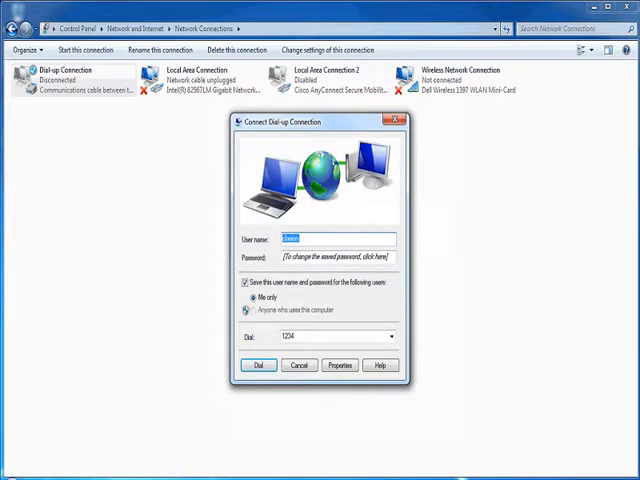
pyautogui.moveTo(258, 365)
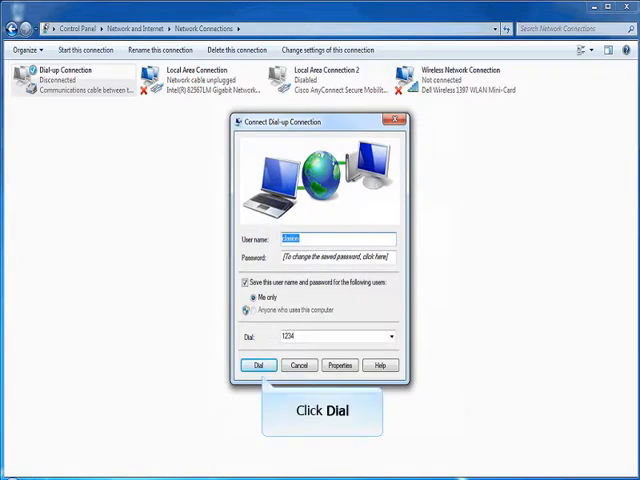
pyautogui.click(258, 365)
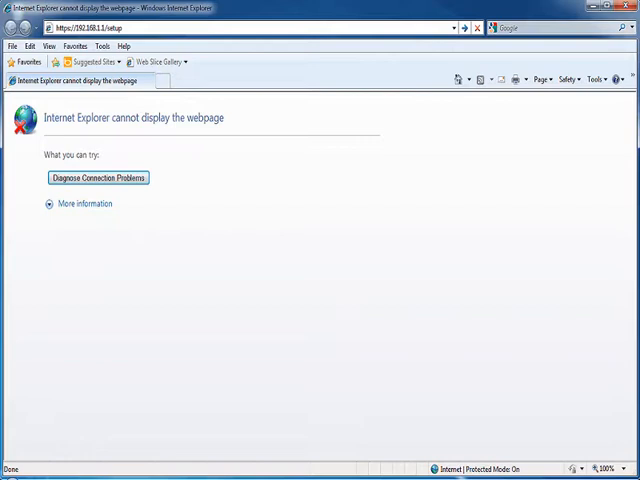
pyautogui.moveTo(110, 30)
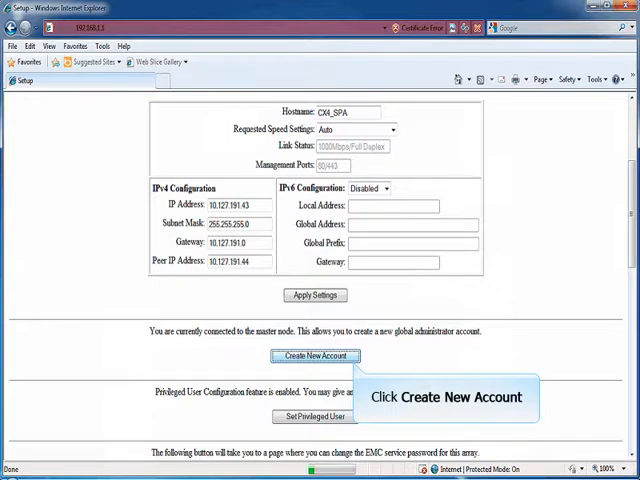
# Create global administrator 'emc' on the setup page, return, and log out
pyautogui.click(315, 356)
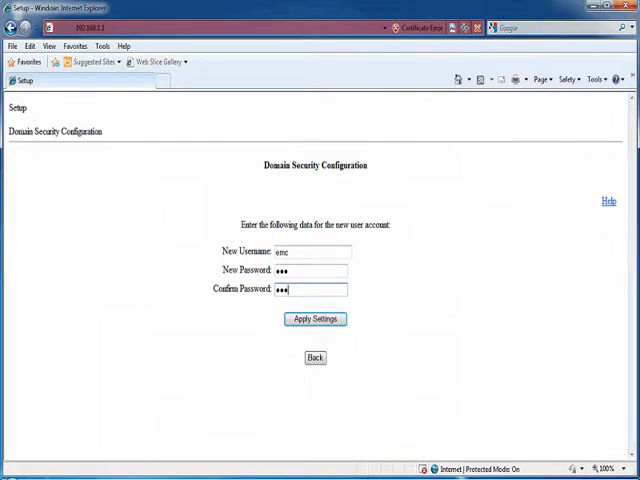
pyautogui.moveTo(314, 319)
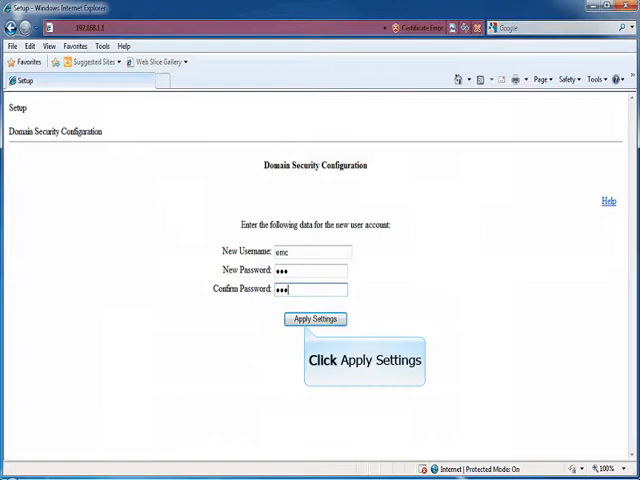
pyautogui.click(314, 319)
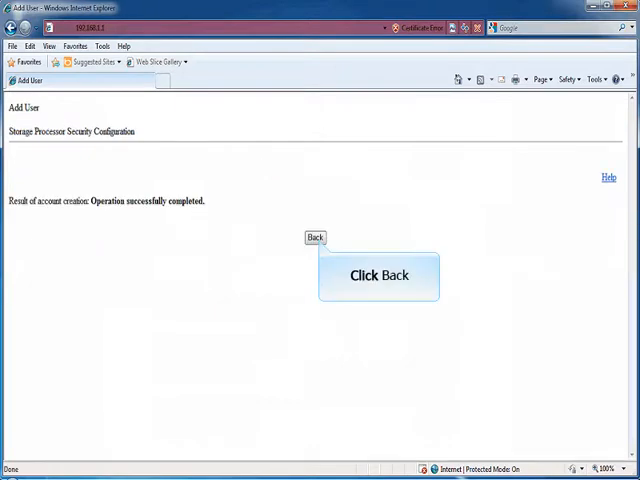
pyautogui.click(315, 237)
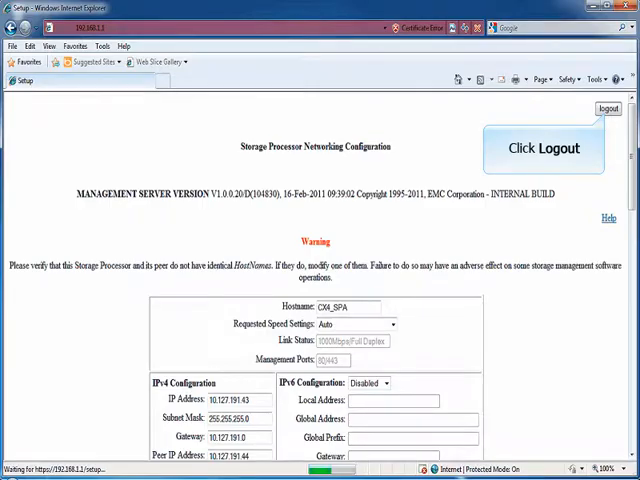
pyautogui.click(601, 112)
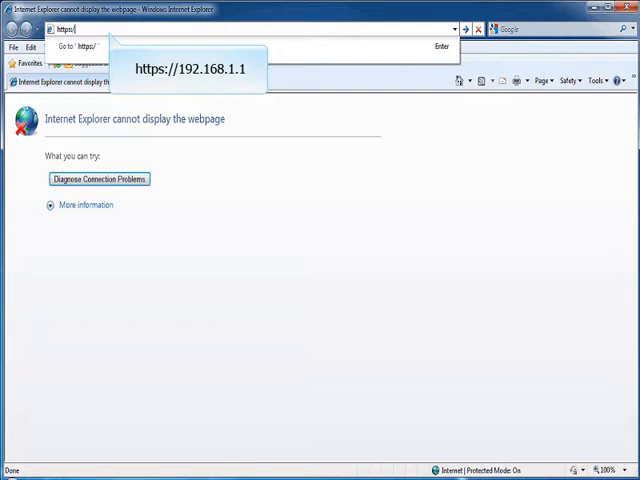
# Go to 192.168.1.1 and log into Unisphere as emc
pyautogui.write('192.168.1.1/')
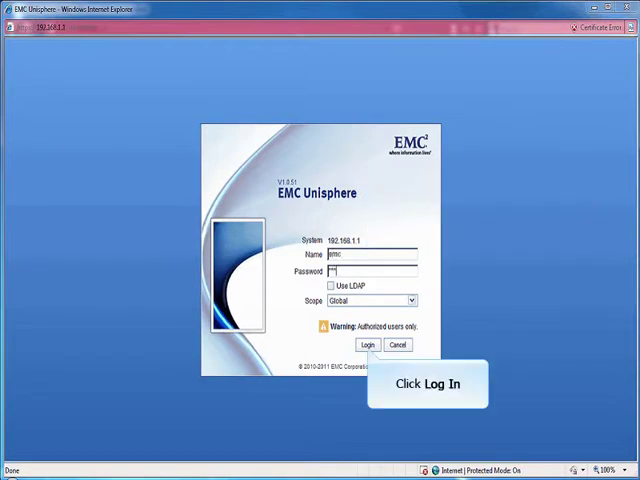
pyautogui.click(367, 345)
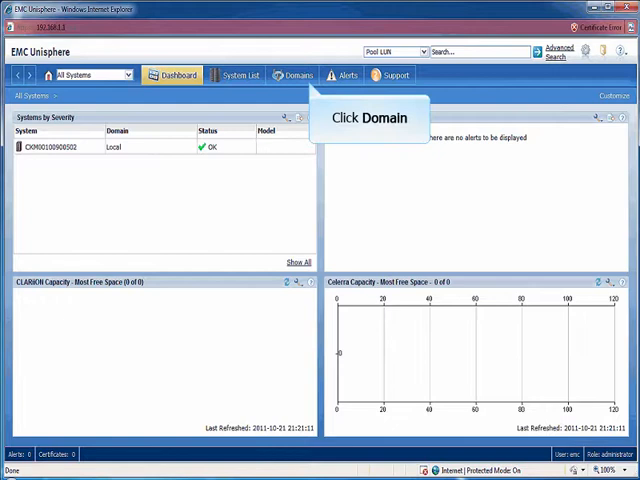
# Open Manage Global Users from the Domains tab to list admin and emc
pyautogui.click(293, 74)
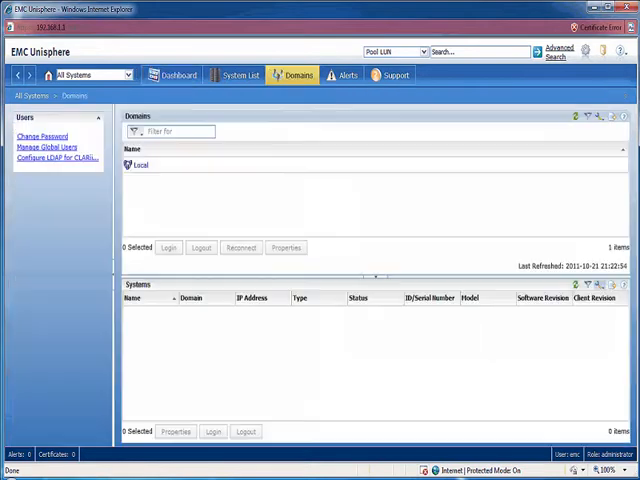
pyautogui.moveTo(48, 147)
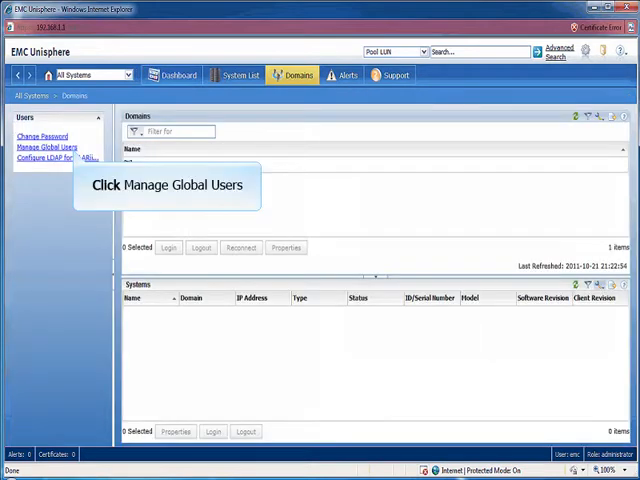
pyautogui.click(49, 147)
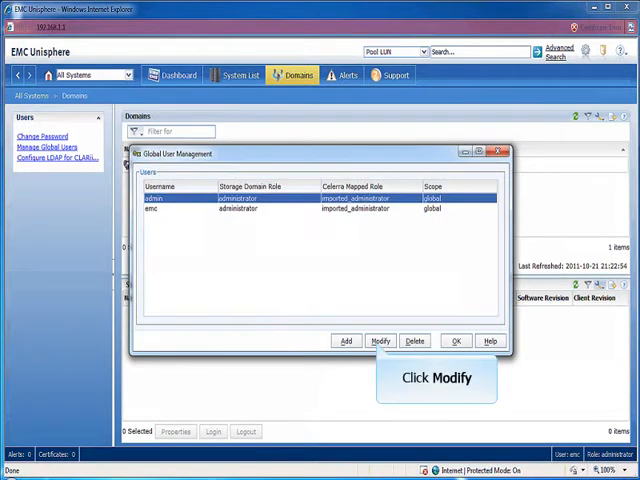
# Modify the admin user with a new confirmed password, approve the change, and close the user list
pyautogui.click(379, 341)
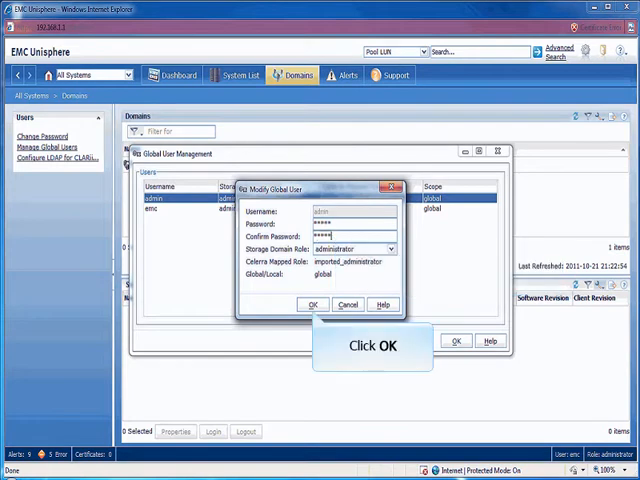
pyautogui.click(313, 304)
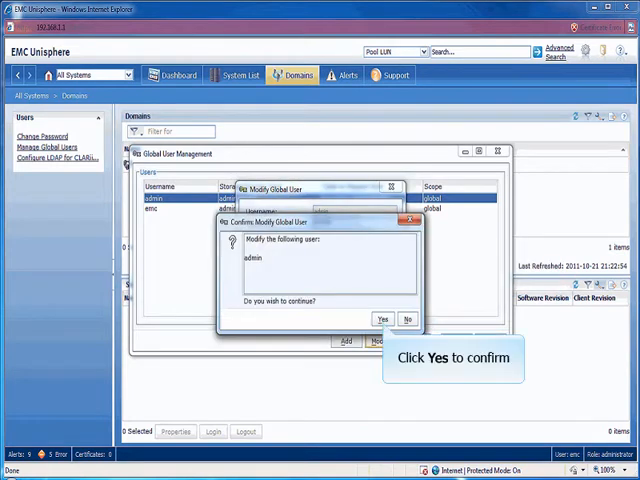
pyautogui.click(382, 319)
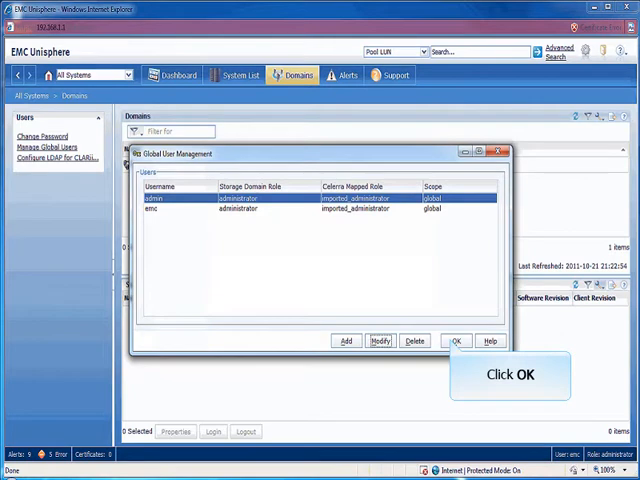
pyautogui.click(456, 341)
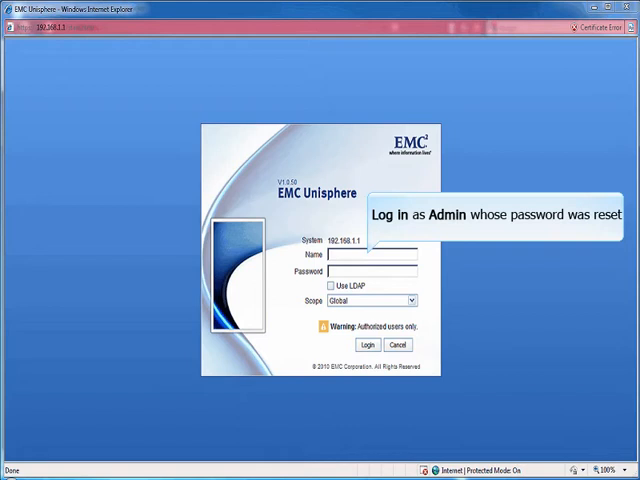
# Log into EMC Unisphere as admin with the new password
pyautogui.write('admin')
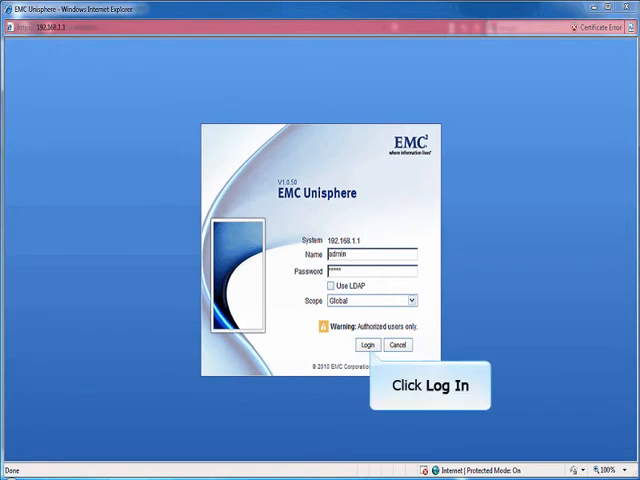
pyautogui.click(367, 344)
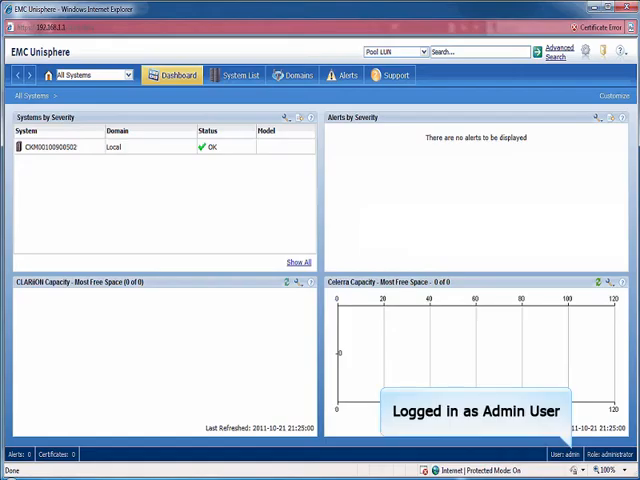